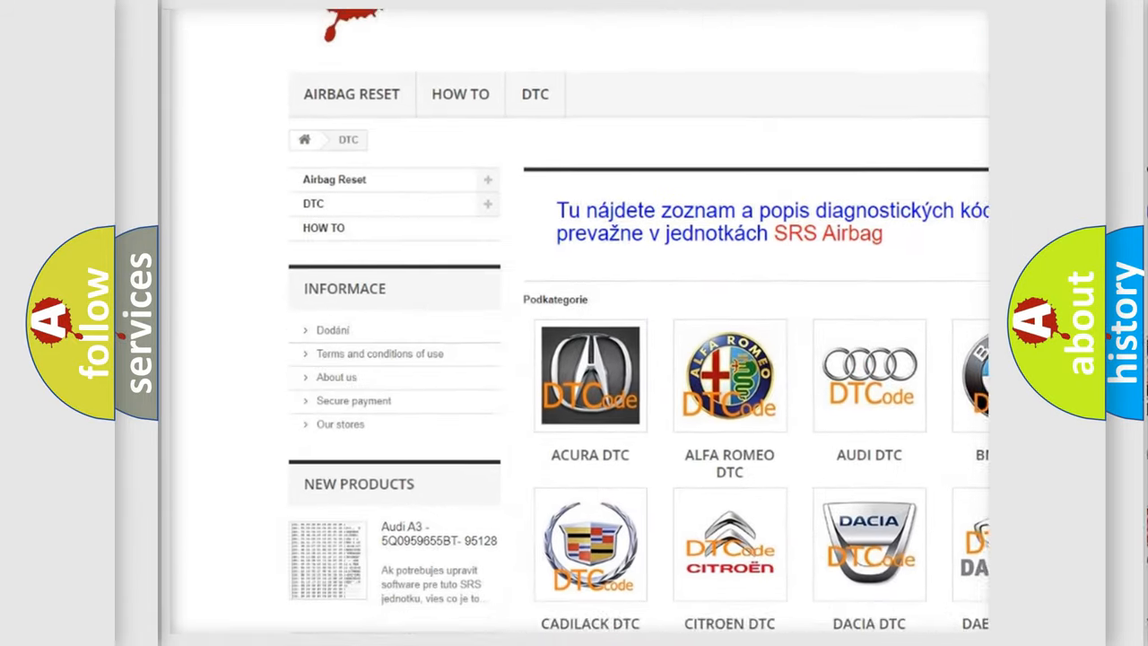
{"action": "scroll", "scroll_direction": "down", "scroll_amount": 3}
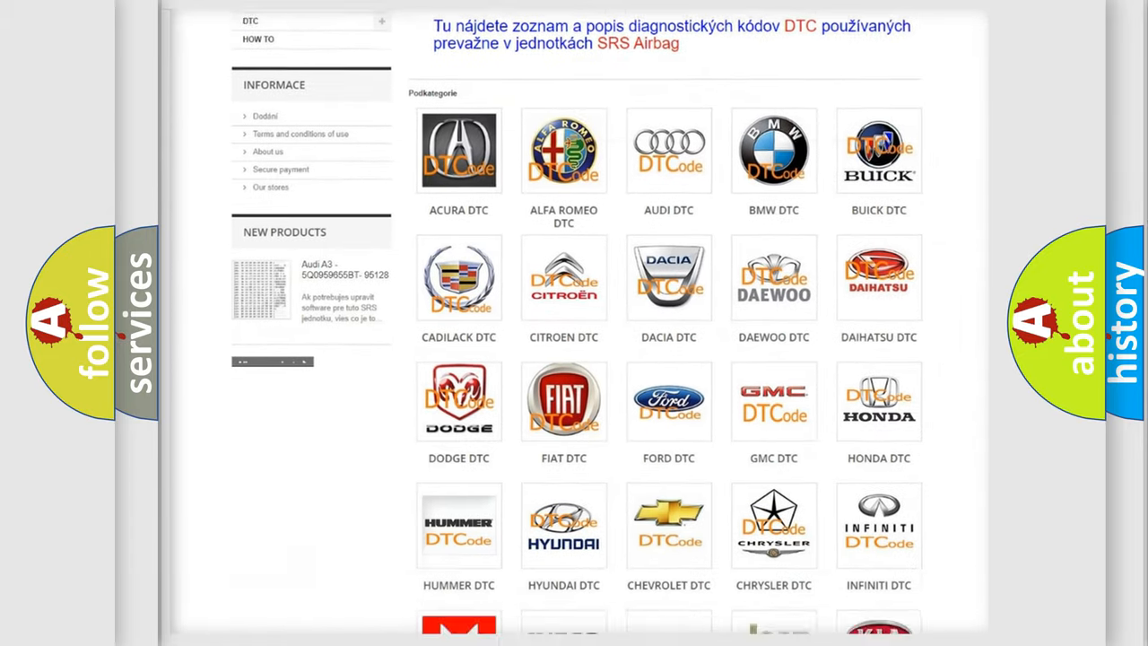
{"action": "scroll", "scroll_direction": "down", "scroll_amount": 3}
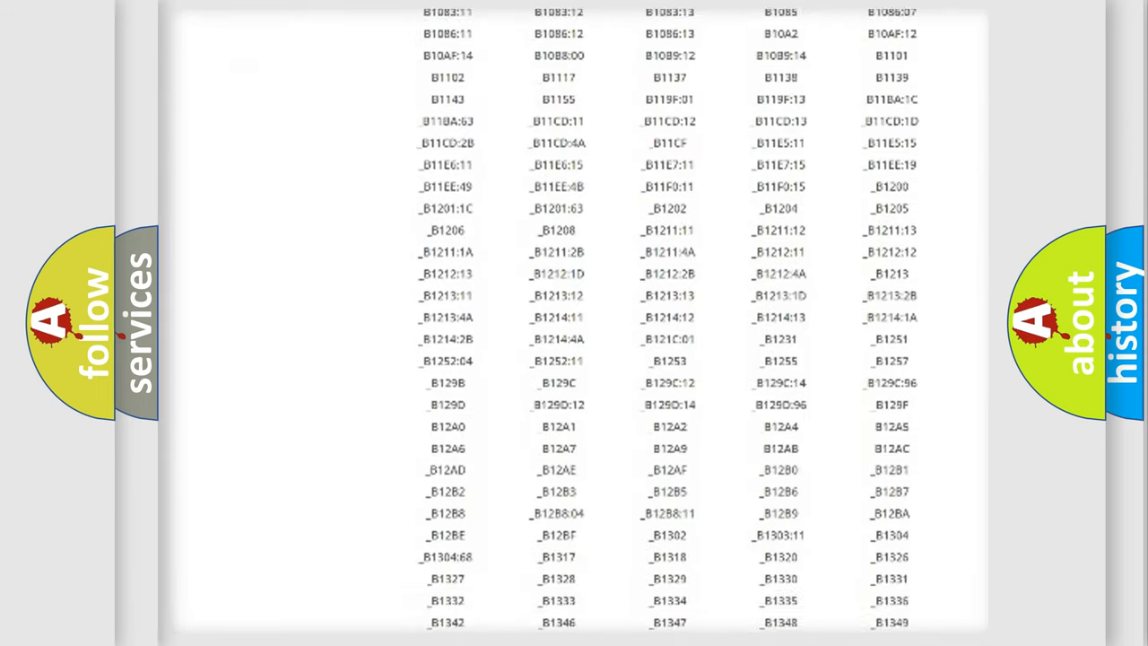
{"action": "scroll", "scroll_direction": "down", "scroll_amount": 3}
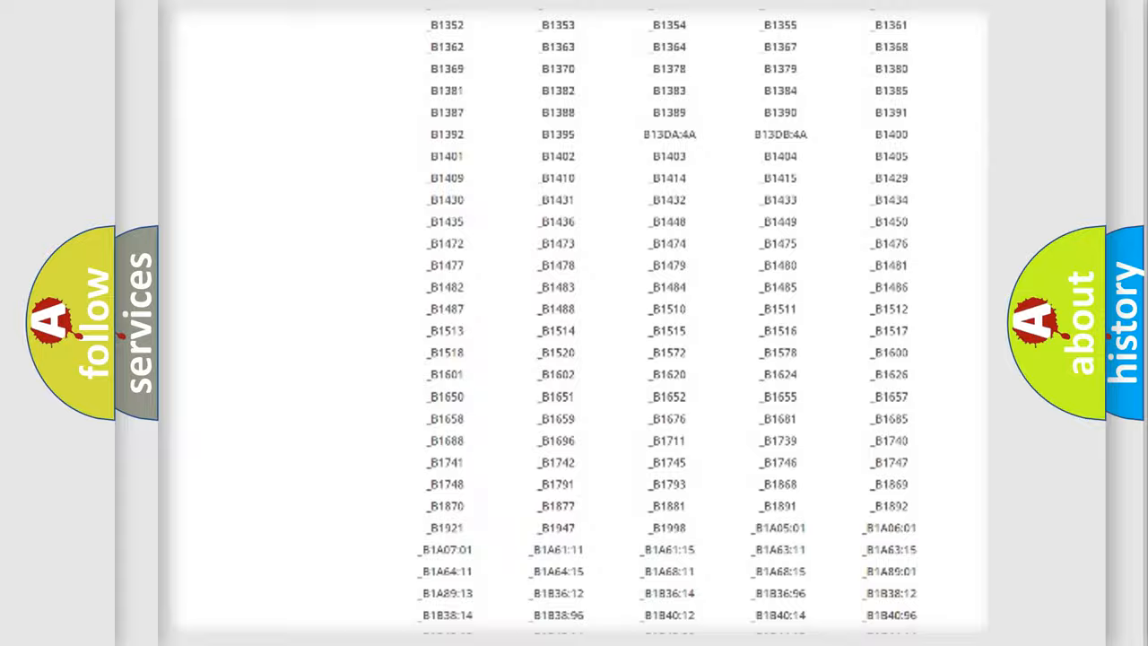